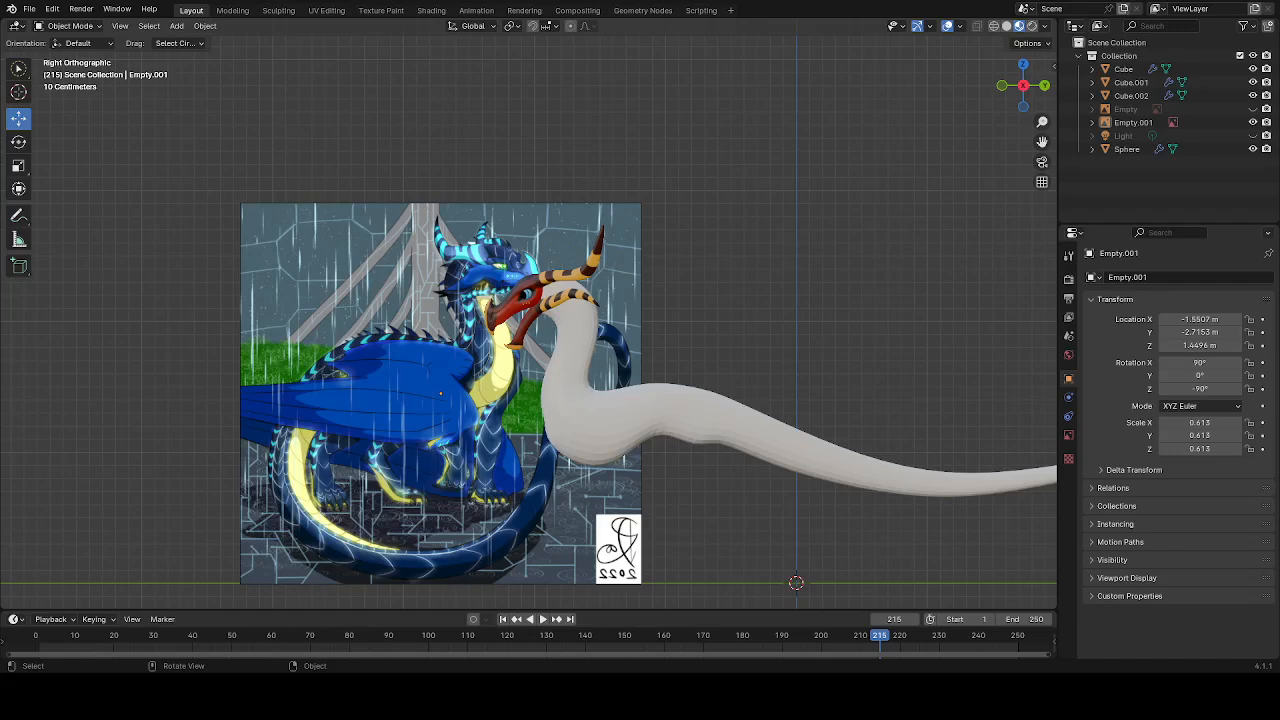
pyautogui.moveTo(57, 381)
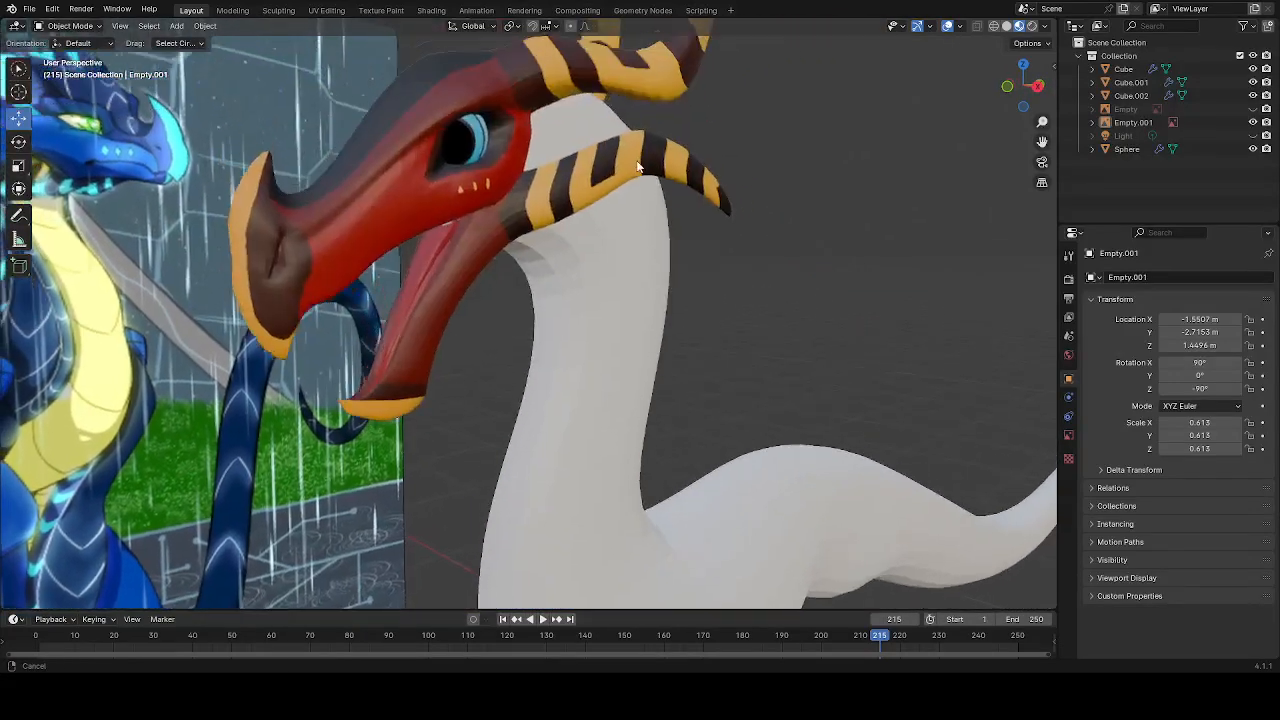
# Zoom out to frame the whole white dragon beside the reference image plane
pyautogui.moveTo(640, 350); pyautogui.dragTo(660, 290)
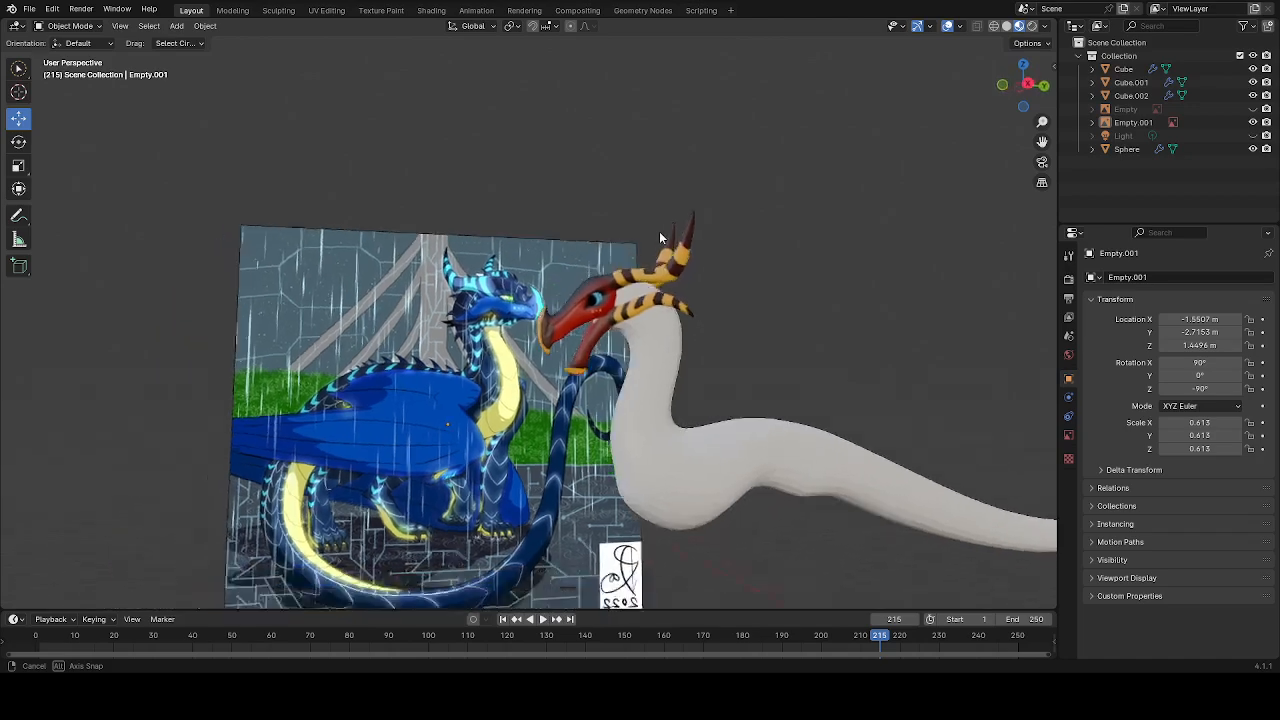
# Orbit around the dragon, view it from underneath, then settle on a side view
pyautogui.moveTo(660, 238); pyautogui.dragTo(500, 190)
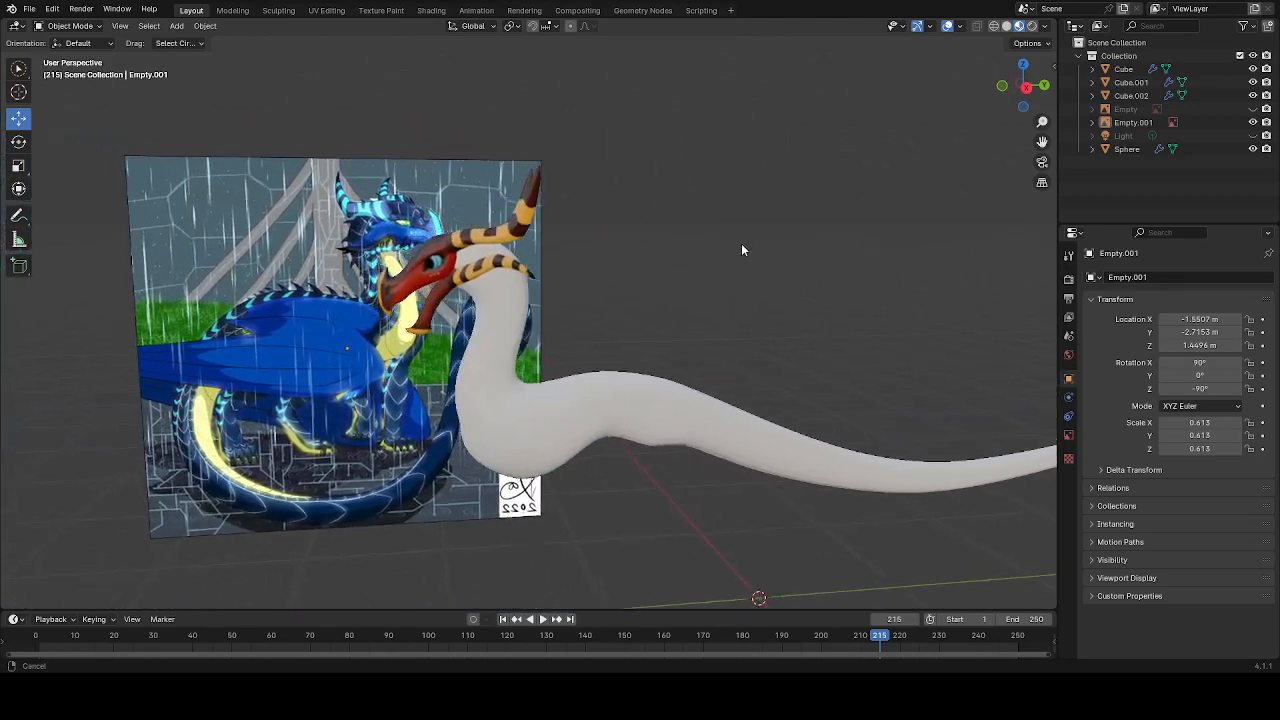
pyautogui.moveTo(743, 250); pyautogui.dragTo(785, 382)
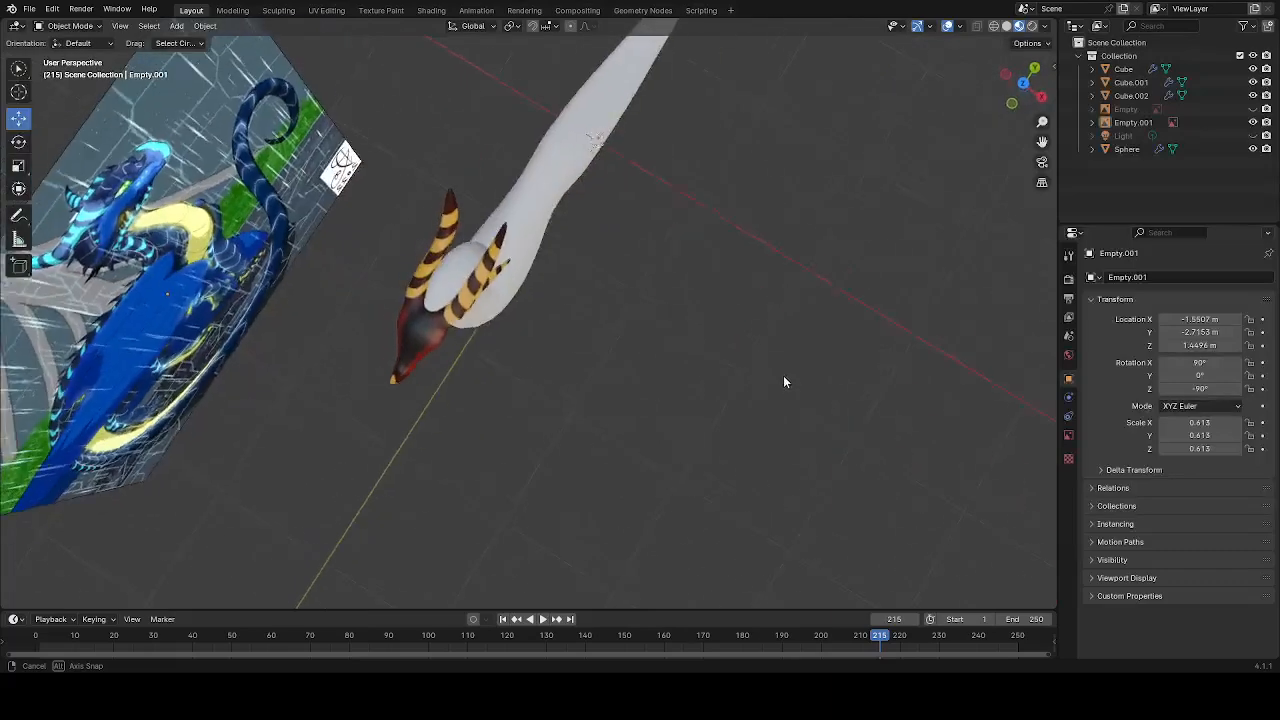
pyautogui.moveTo(785, 382); pyautogui.dragTo(752, 247)
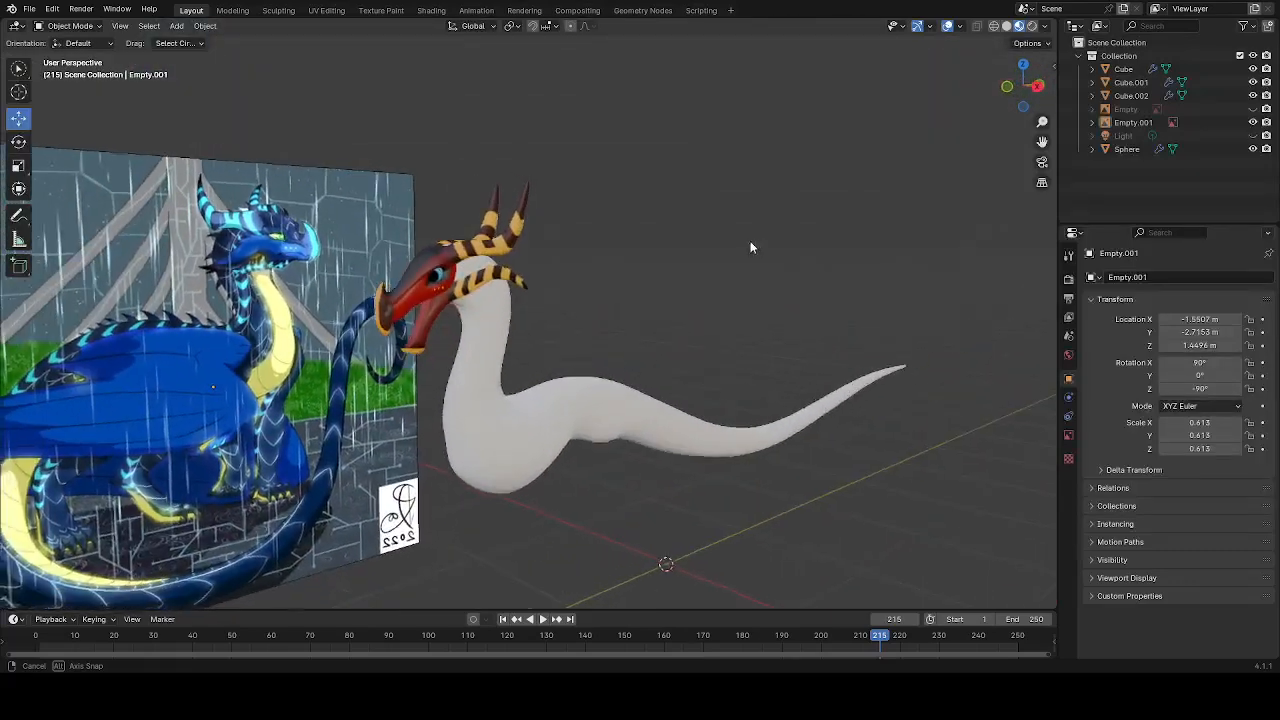